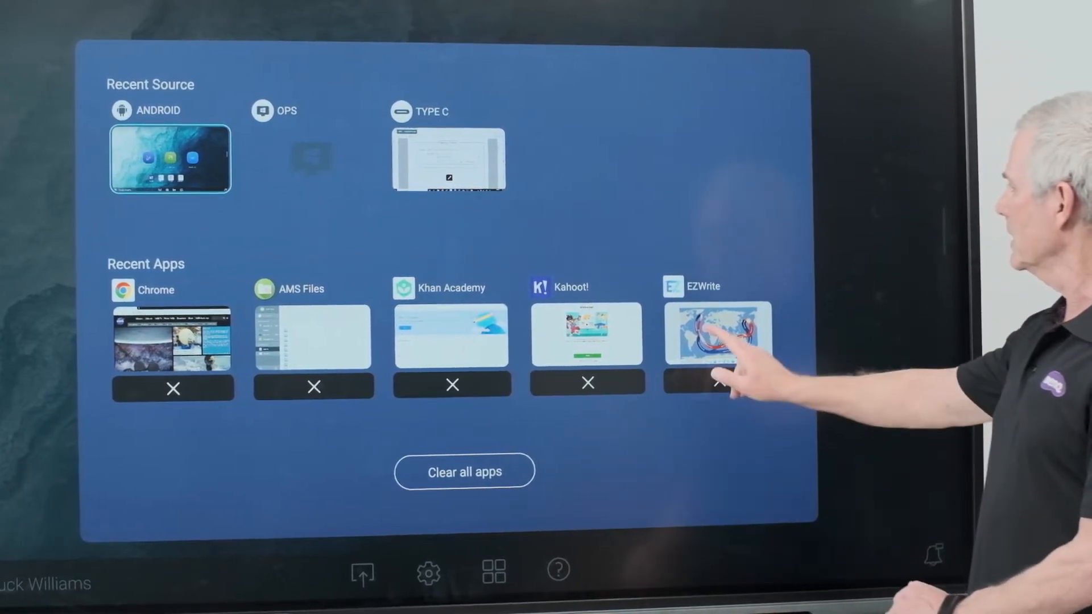
# Step: Reopen EZWrite from Recent apps and close AMS Files there
pyautogui.click(717, 334)
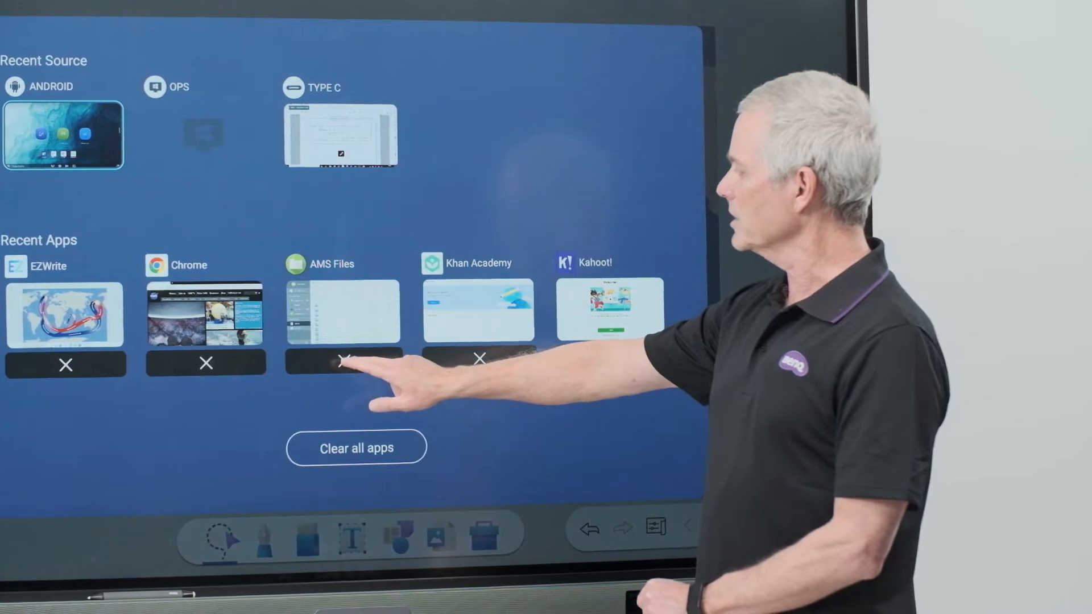
pyautogui.click(341, 363)
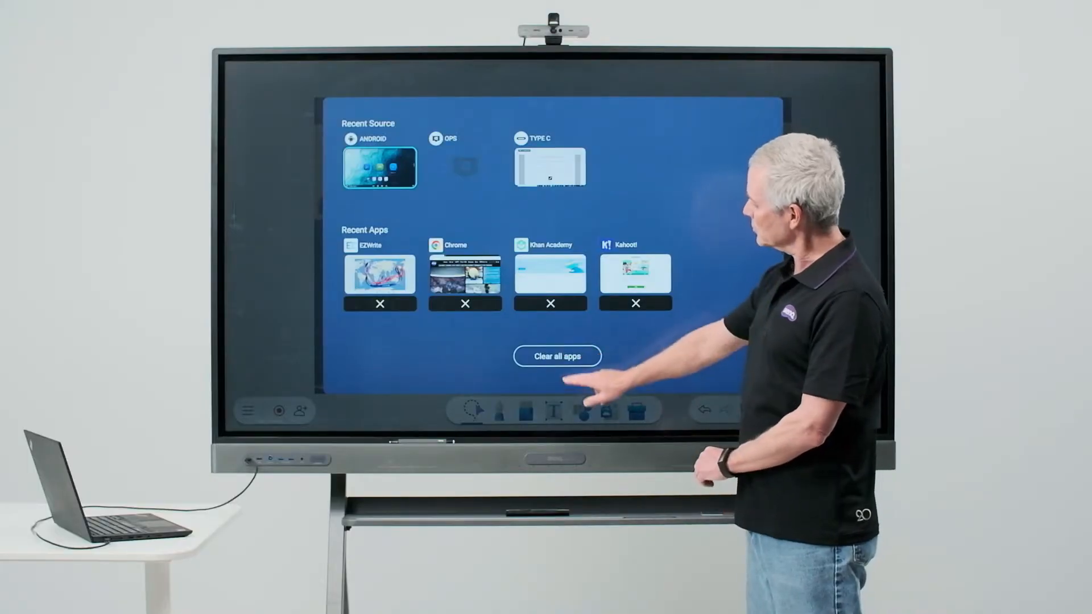
pyautogui.click(556, 356)
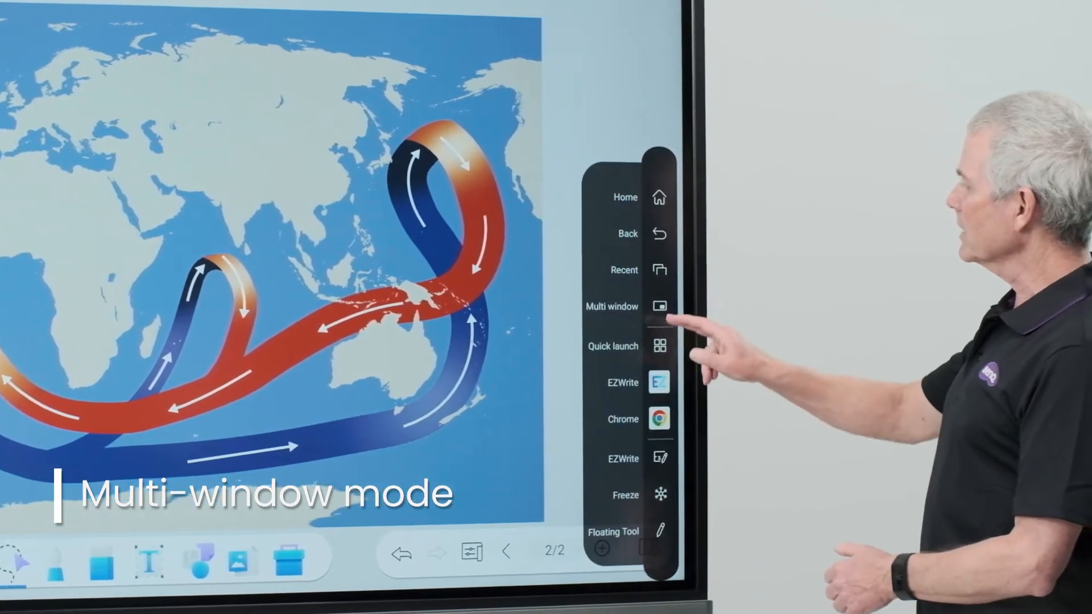
# Step: Start Multi window mode over the EZWrite ocean-currents map
pyautogui.click(658, 306)
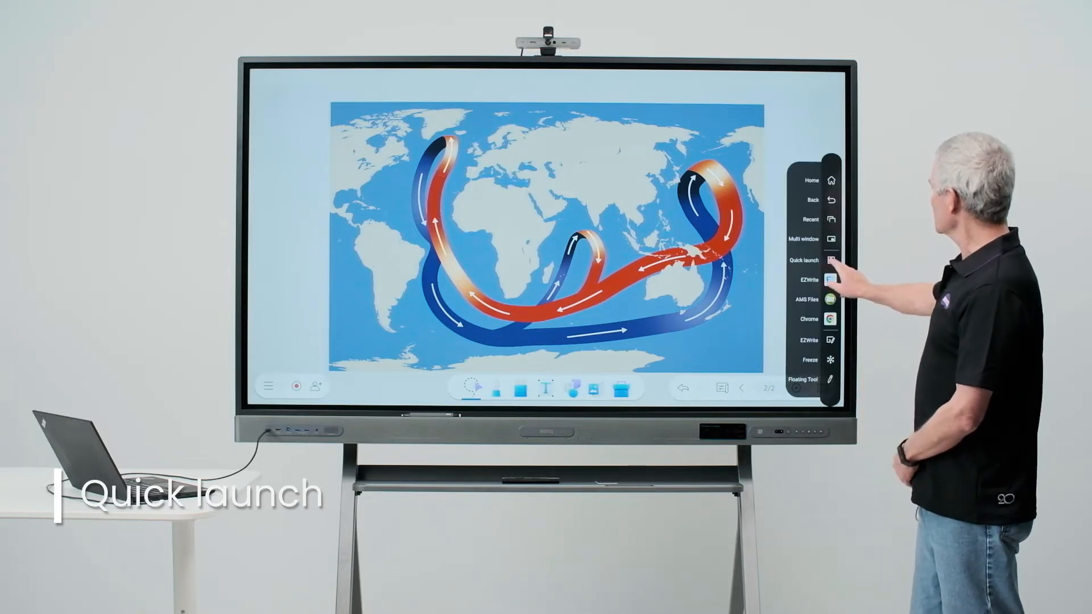
pyautogui.click(831, 262)
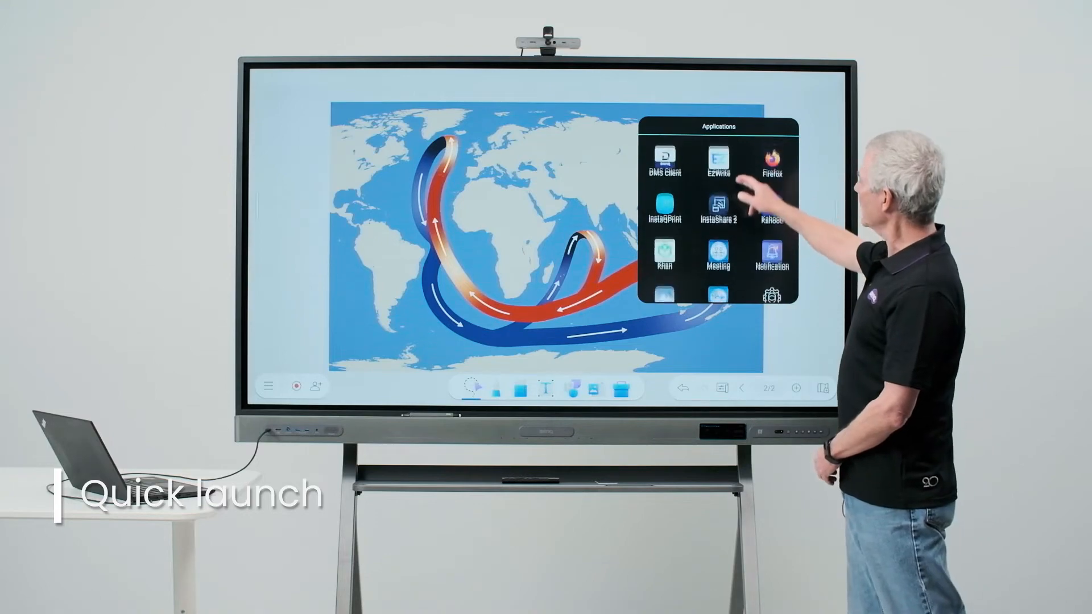
pyautogui.click(772, 155)
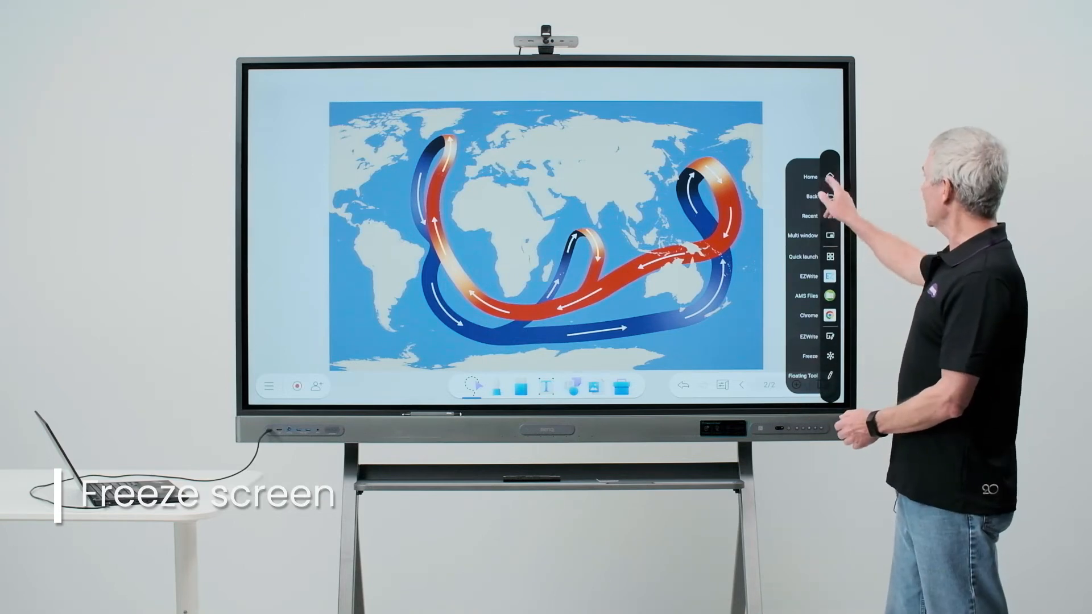
# Step: Go Home and switch the input source to TYPE C
pyautogui.click(828, 176)
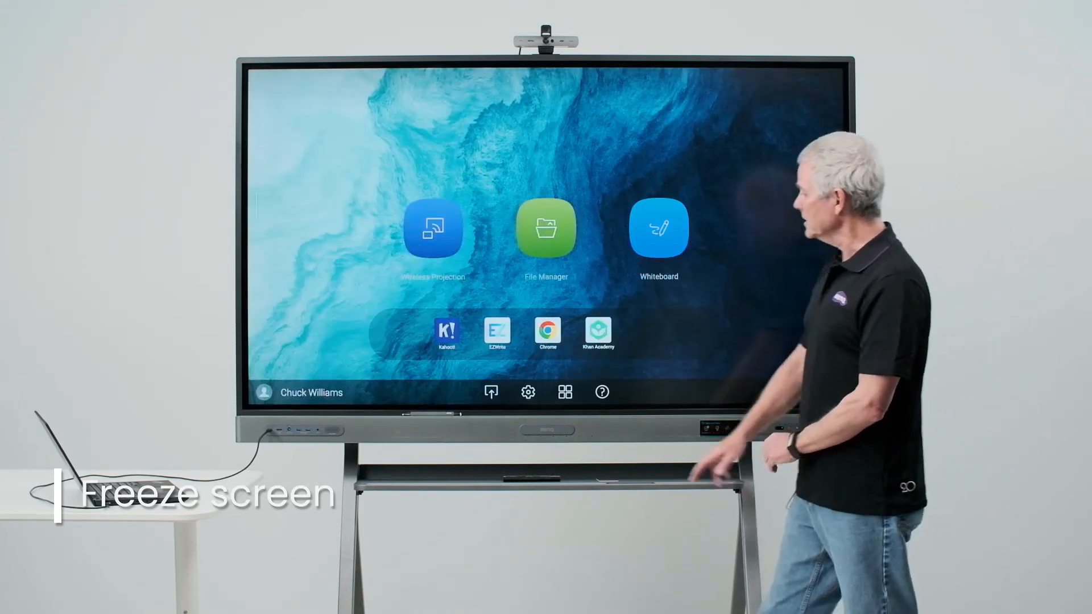
pyautogui.click(490, 391)
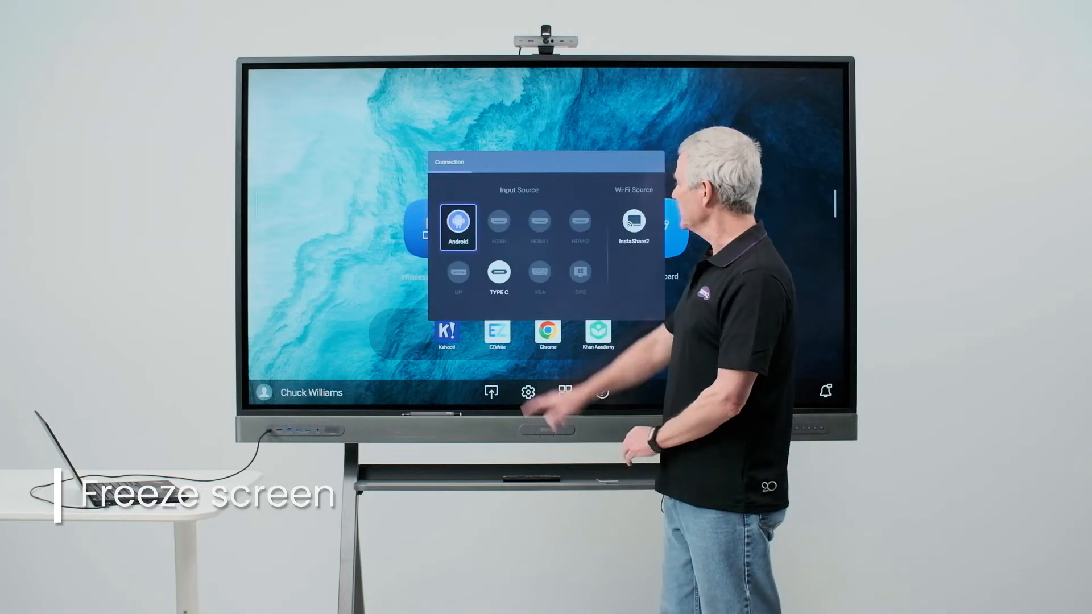
pyautogui.click(499, 275)
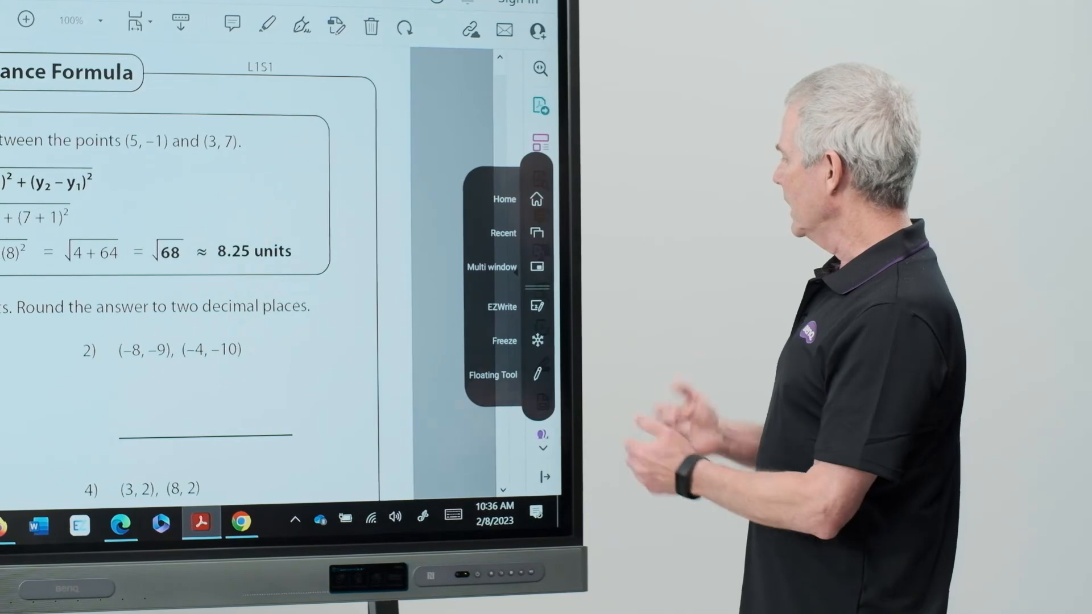
pyautogui.click(539, 143)
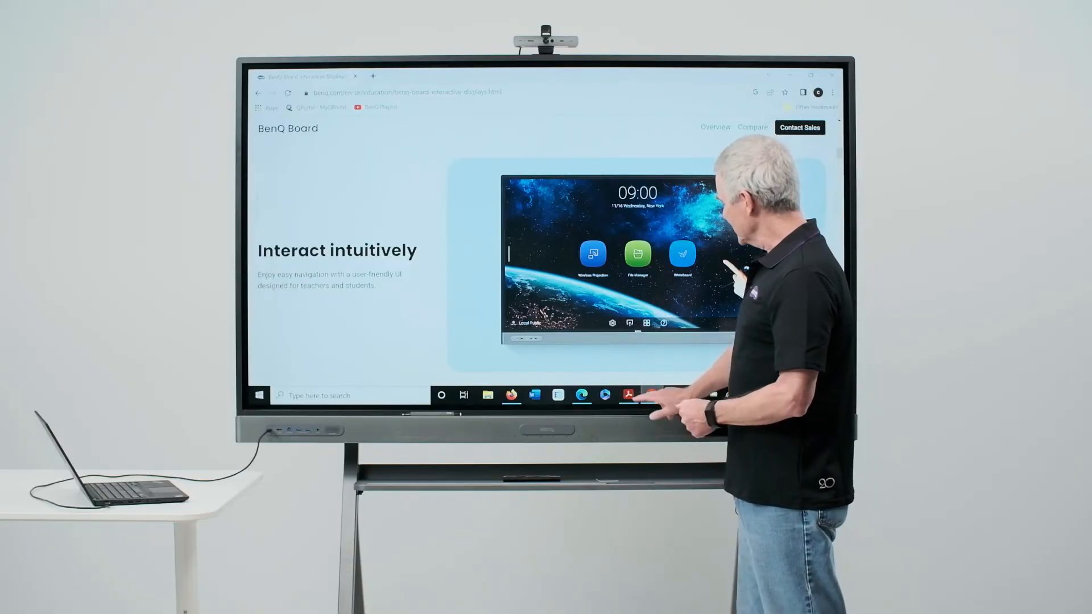
pyautogui.click(627, 395)
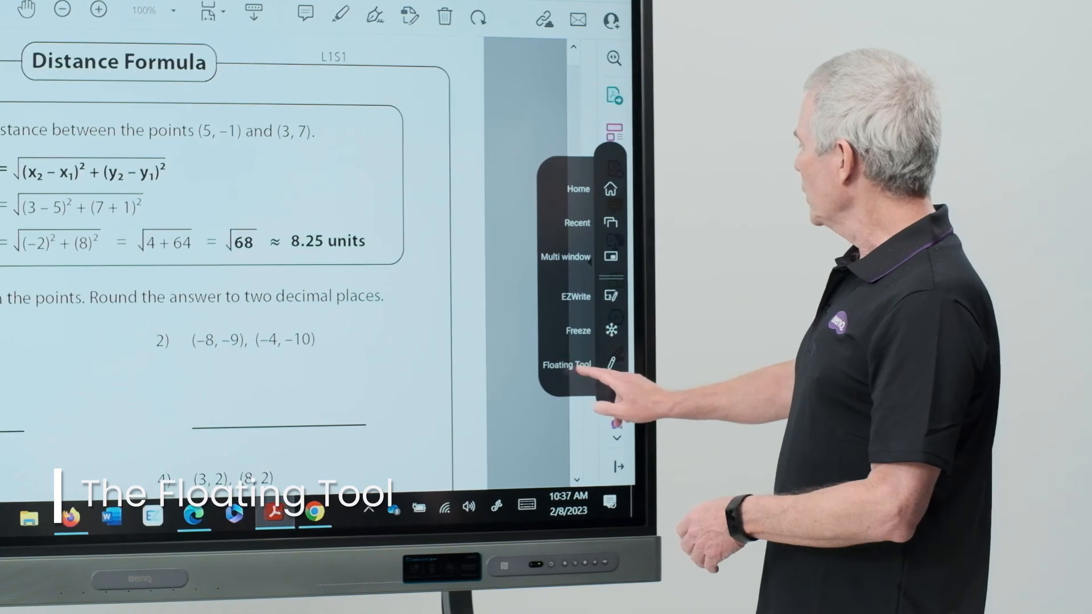
# Step: Open the Floating Tool ring with pen, text, eraser and camera
pyautogui.click(566, 364)
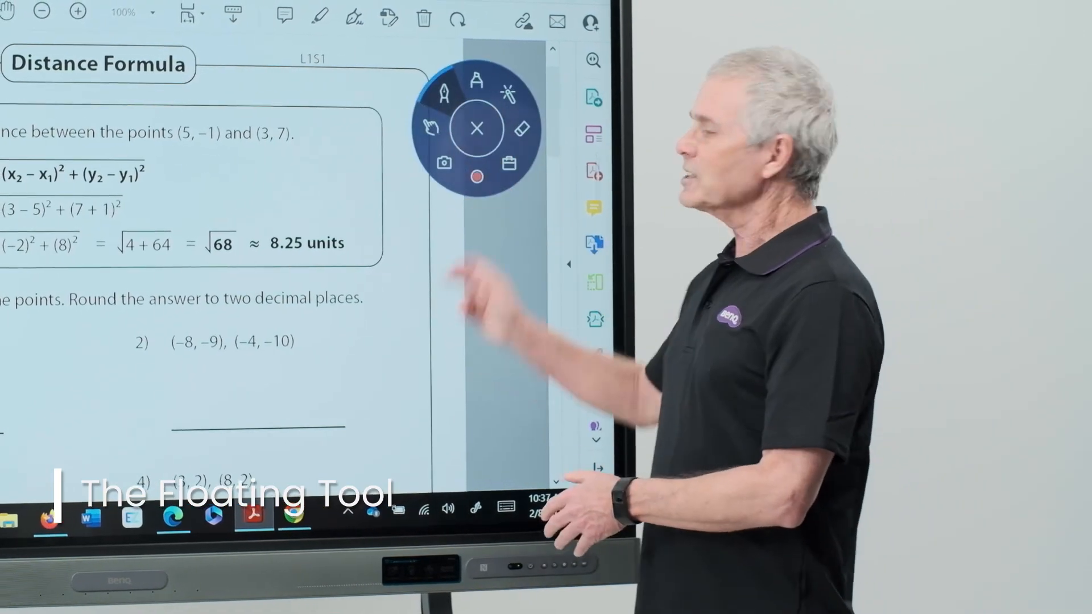